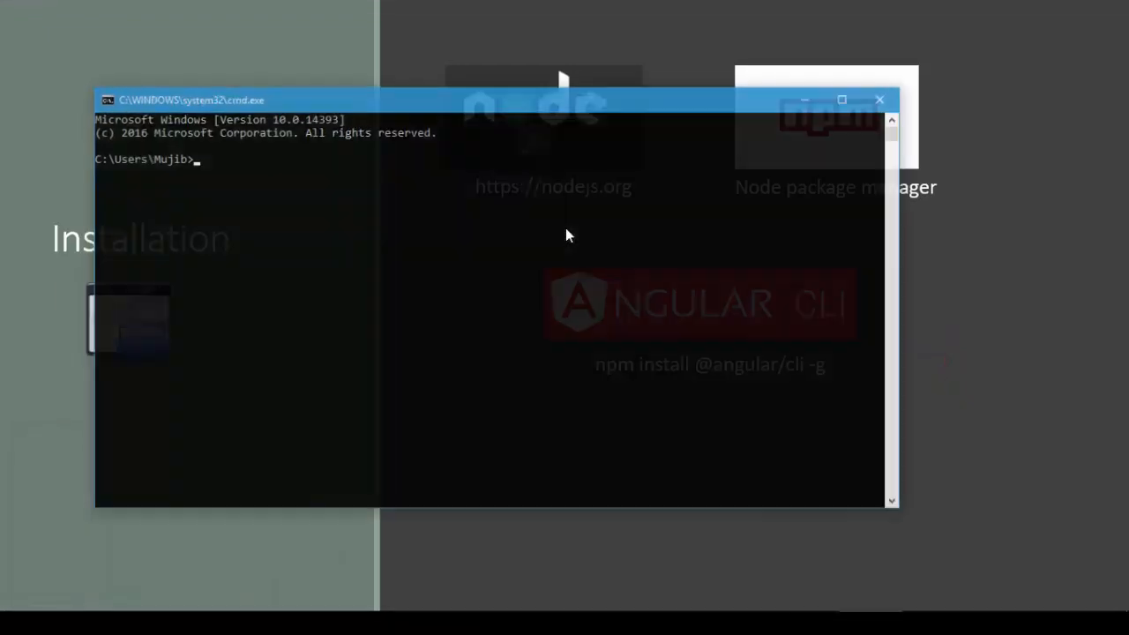
pyautogui.write('node --versio')
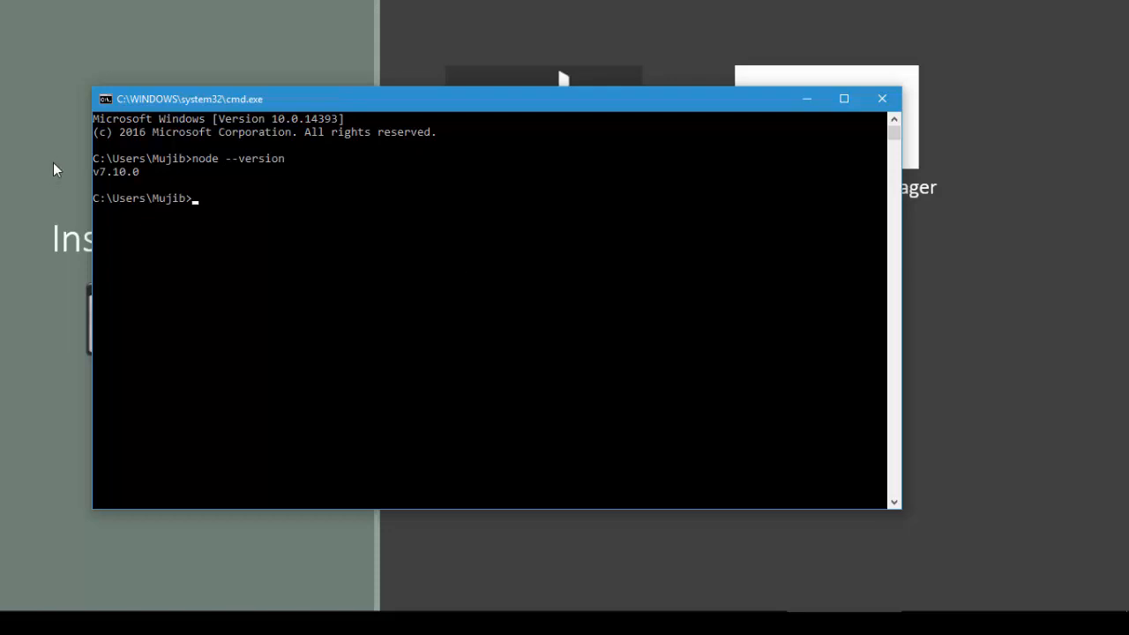
pyautogui.write('npm --versio')
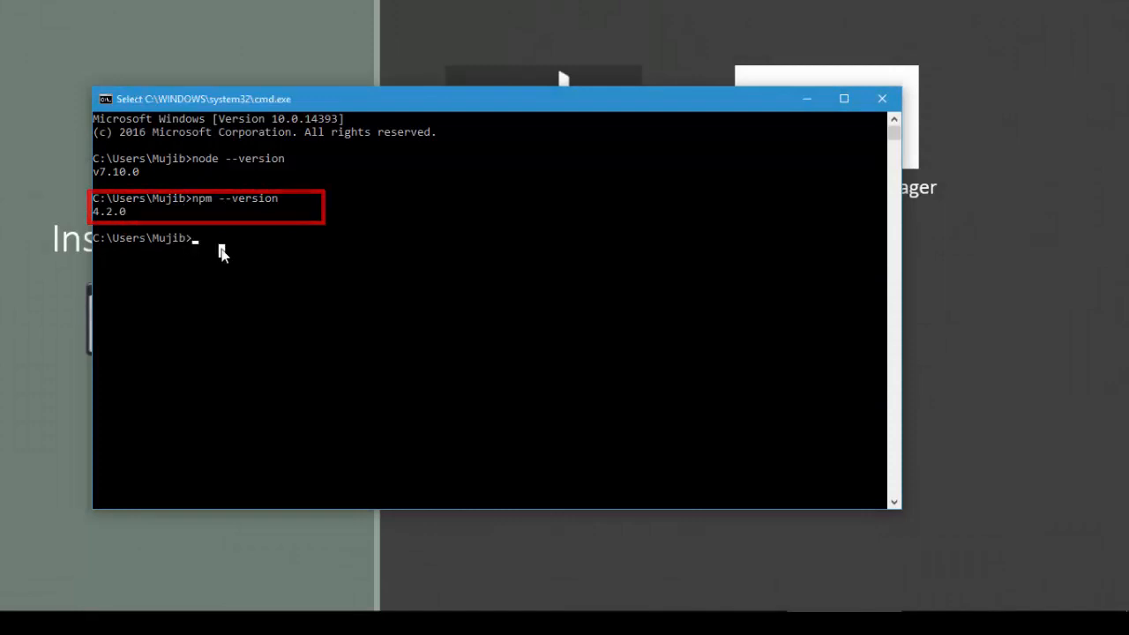
pyautogui.write('npm')
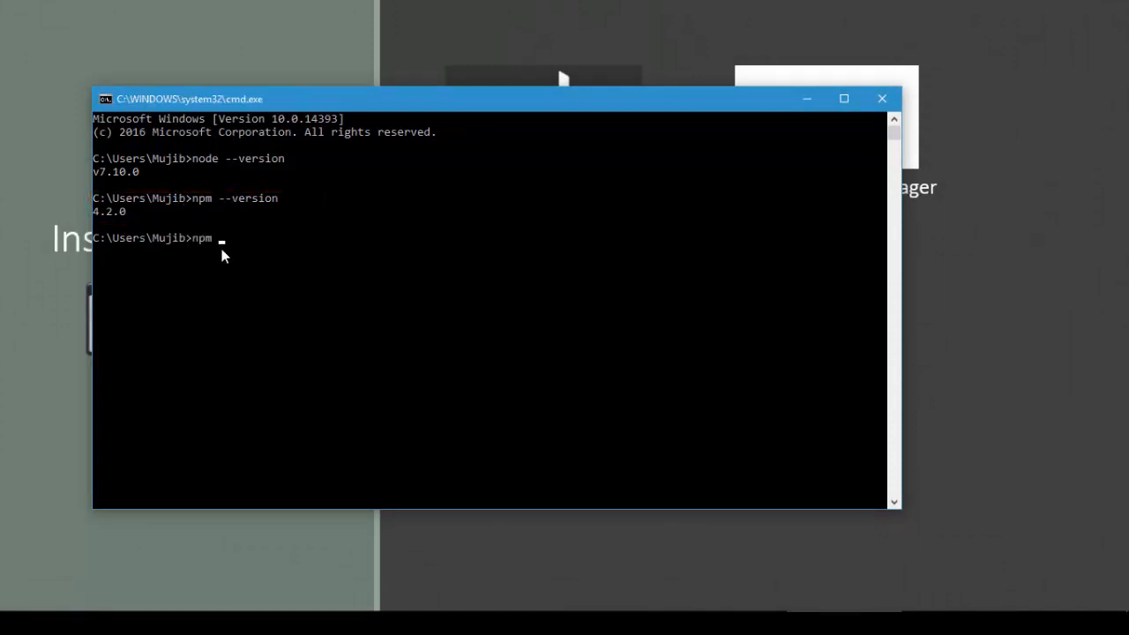
pyautogui.write('install @angul')
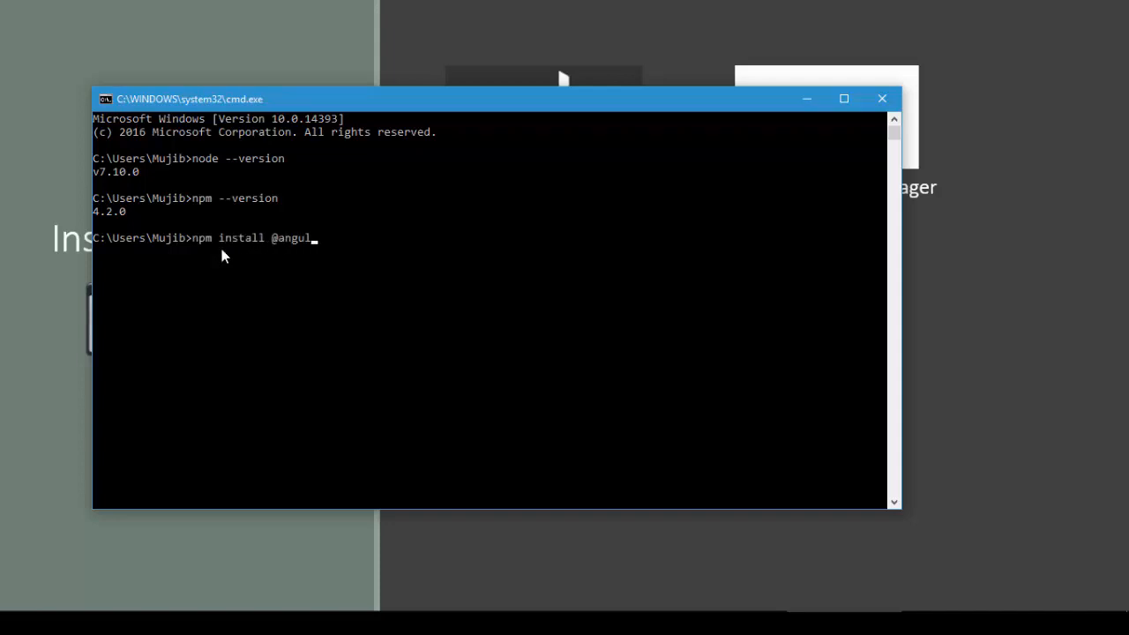
pyautogui.write('ar/cli -g')
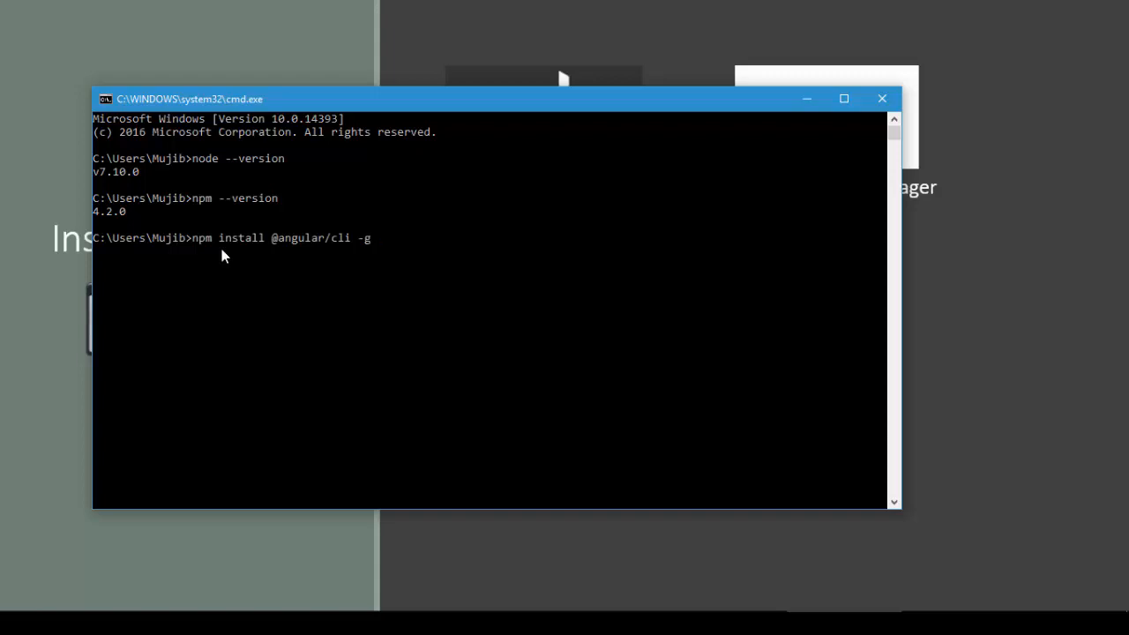
pyautogui.moveTo(343, 250)
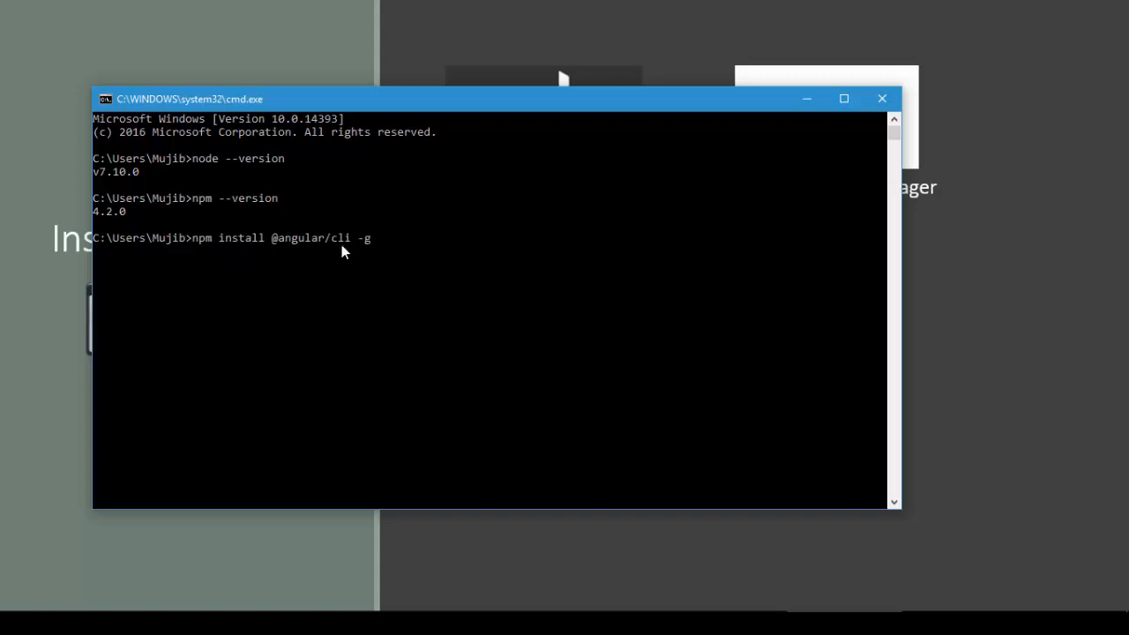